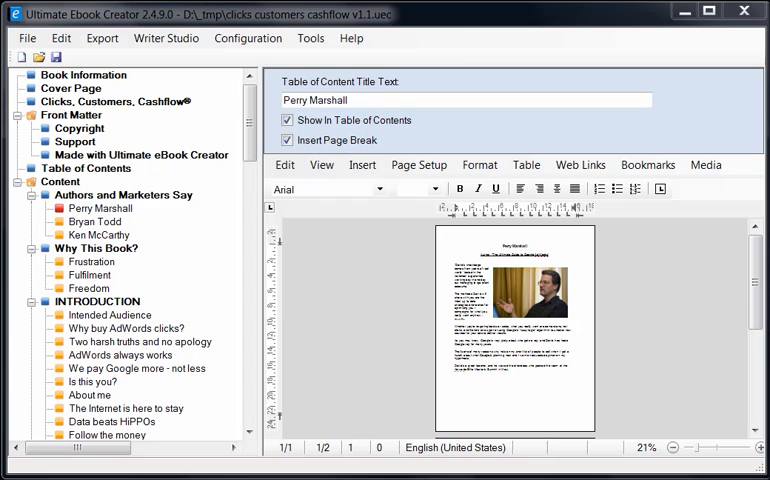
mouse_move(605, 136)
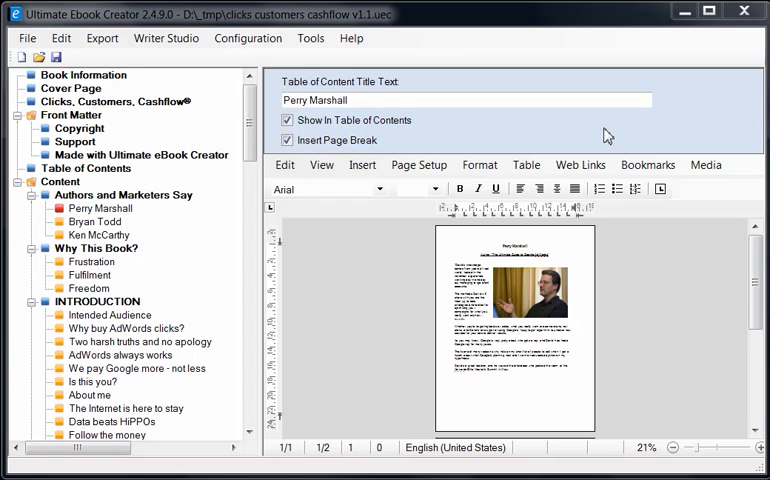
- Select the Perry Marshall section, then check 'Display KindleGen output messages after conversion' in Preferences
click(99, 208)
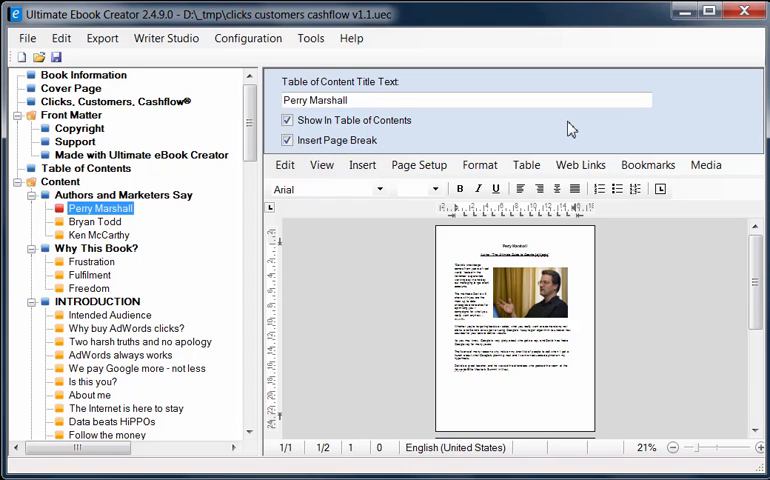
mouse_move(249, 251)
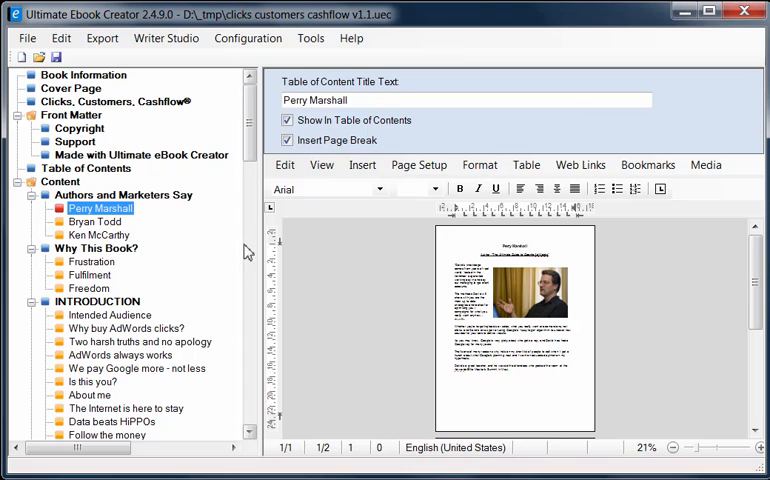
mouse_move(248, 38)
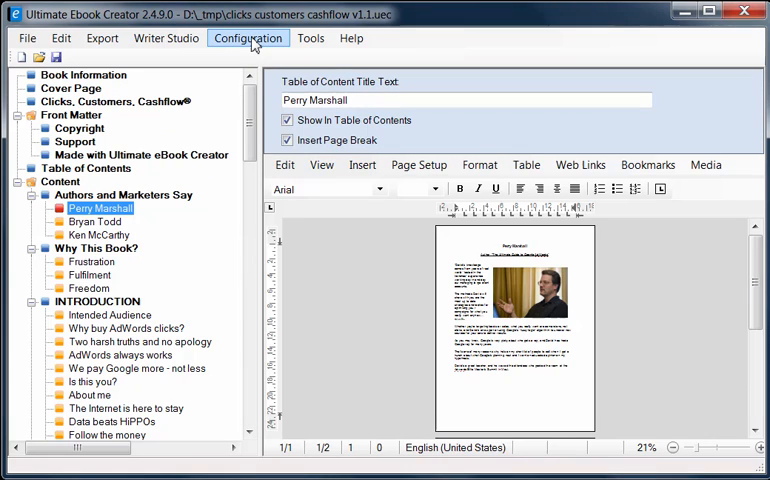
click(247, 38)
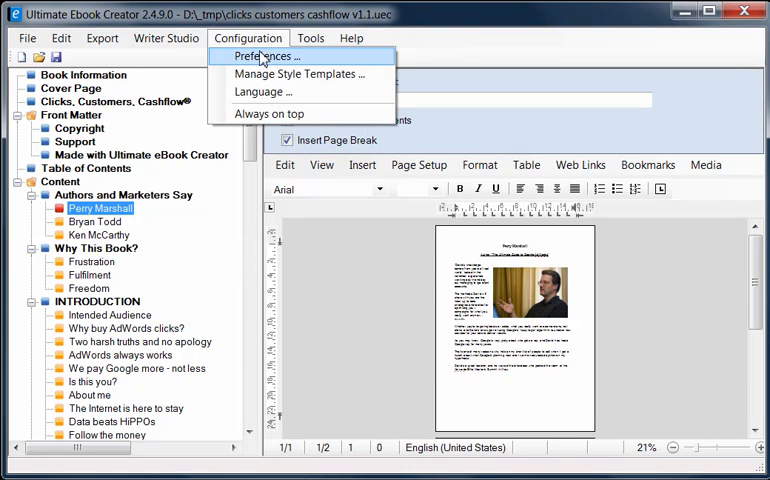
click(263, 56)
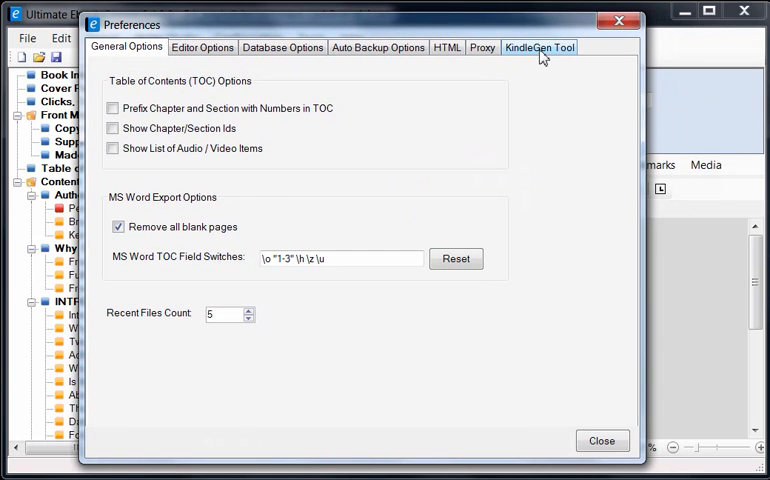
click(539, 47)
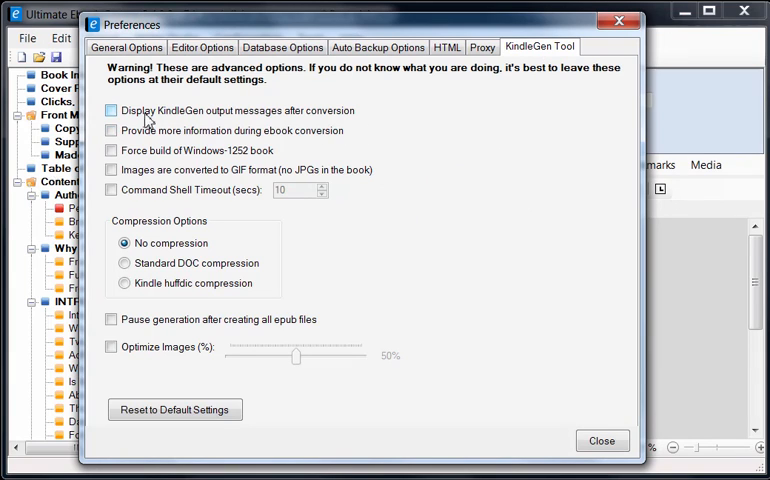
click(111, 110)
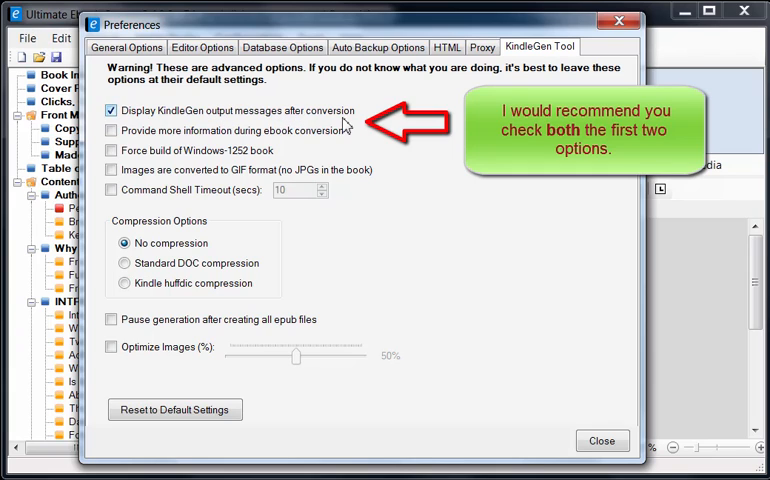
mouse_move(222, 122)
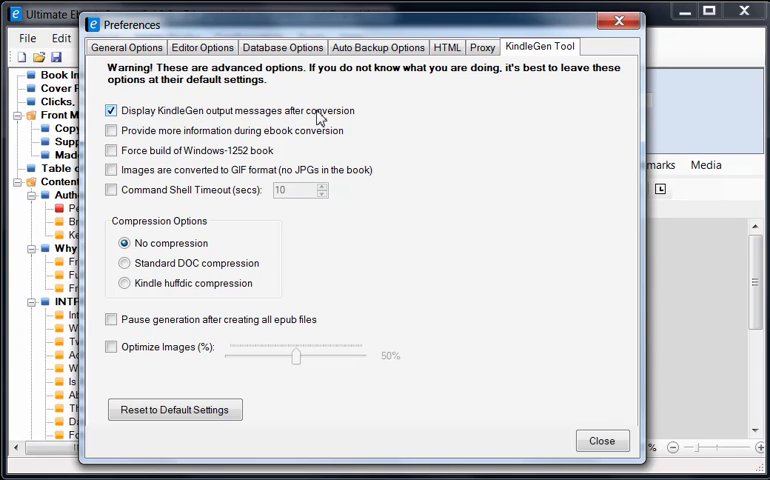
mouse_move(310, 75)
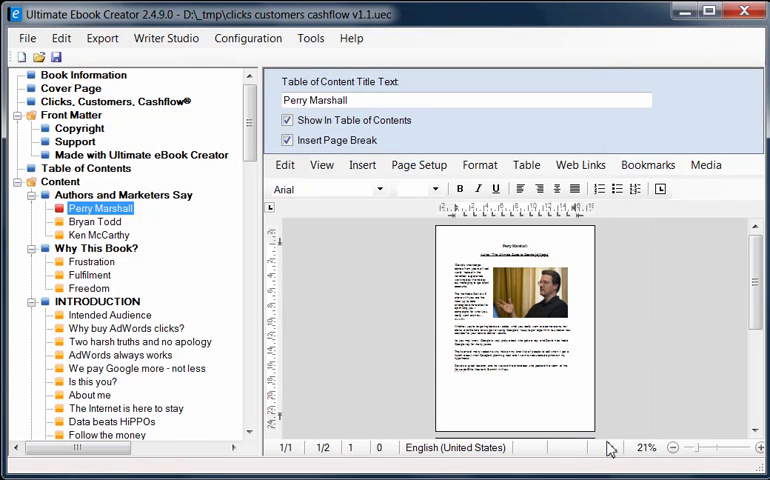
mouse_move(101, 38)
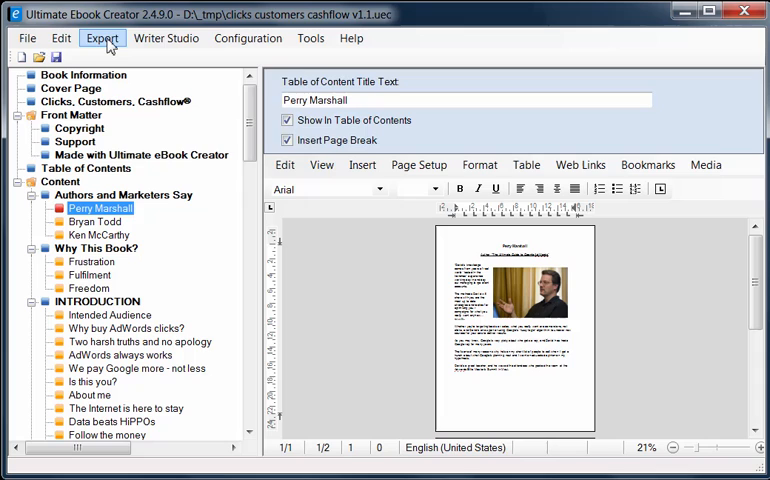
- Generate the Amazon Kindle MOBI file from the Export menu
click(102, 38)
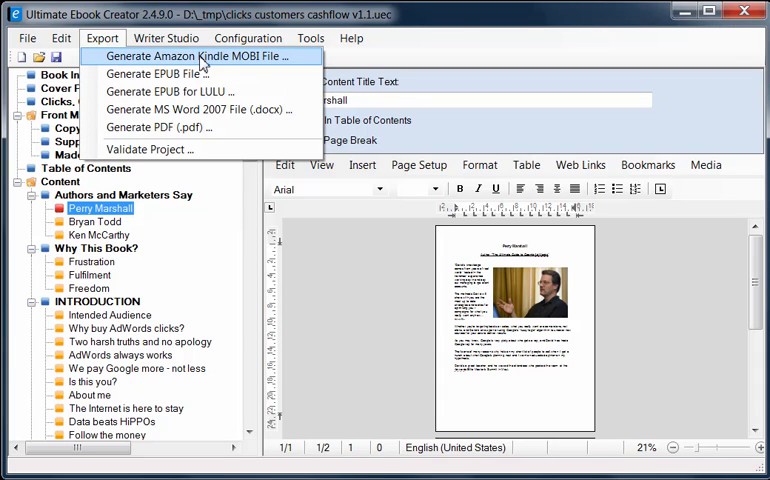
click(200, 56)
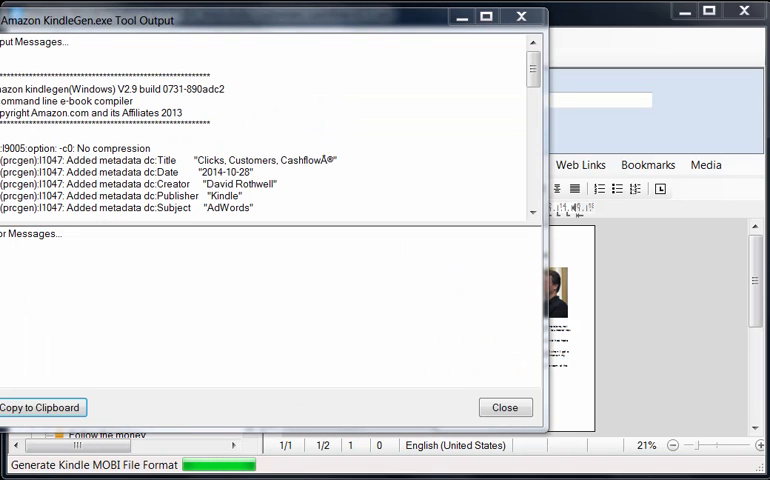
mouse_move(379, 307)
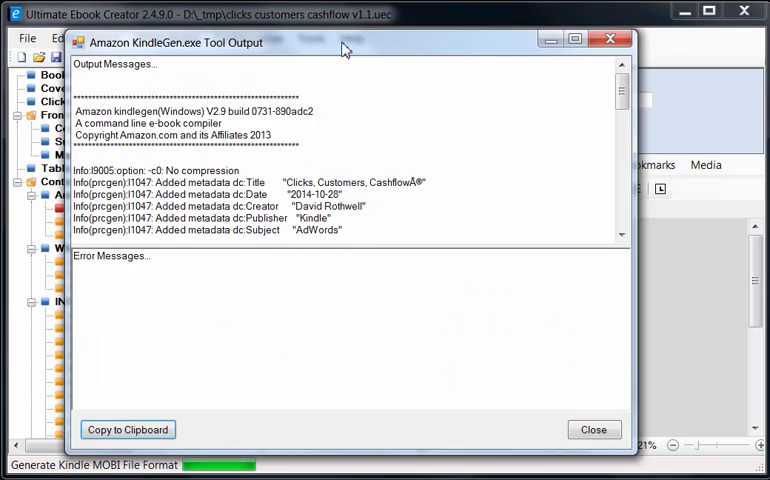
- Reposition the KindleGen output window, select the Error Messages text, and scroll through the log
drag(345, 48, 215, 29)
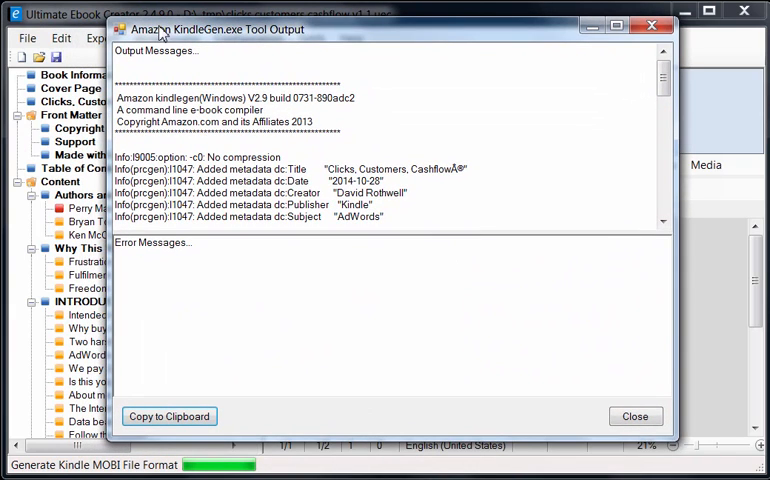
mouse_move(315, 42)
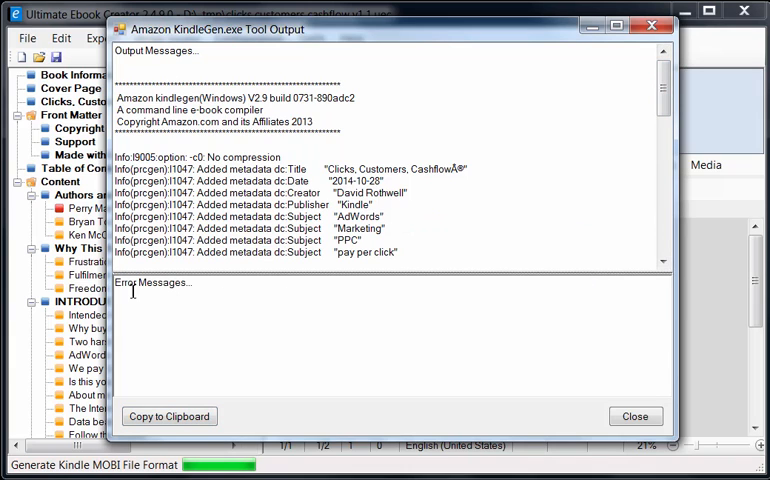
double_click(152, 282)
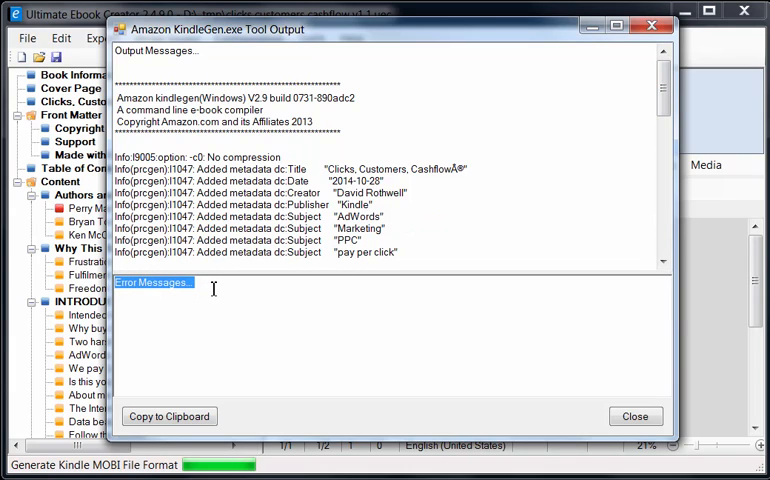
mouse_move(196, 312)
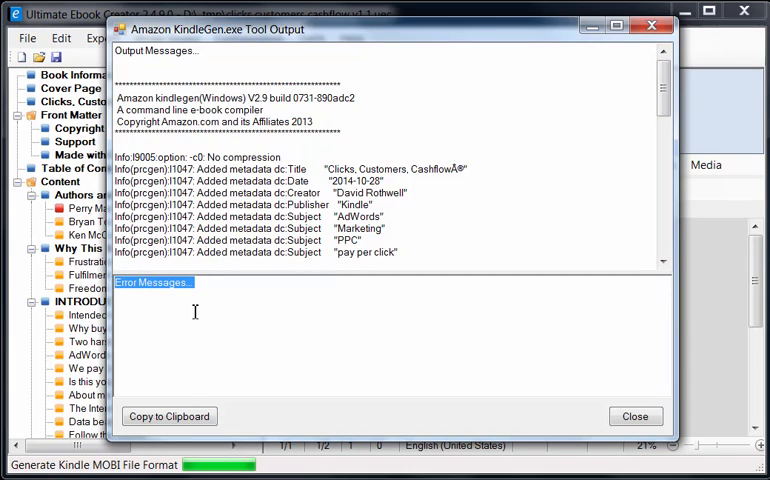
mouse_move(586, 283)
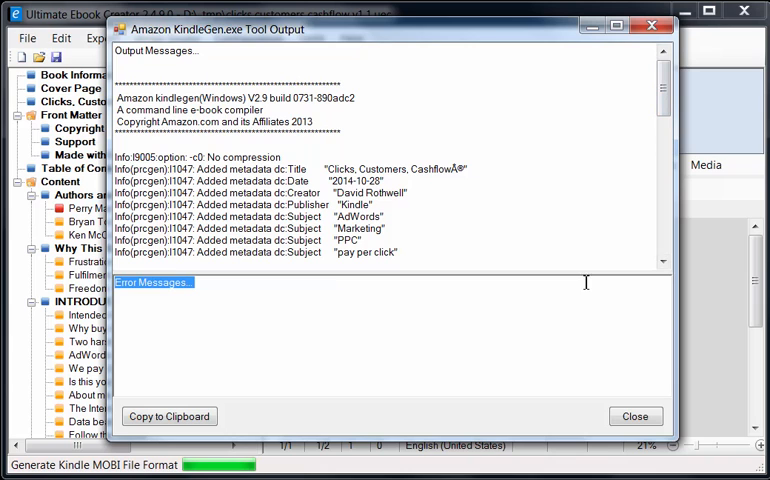
scroll(down, 3)
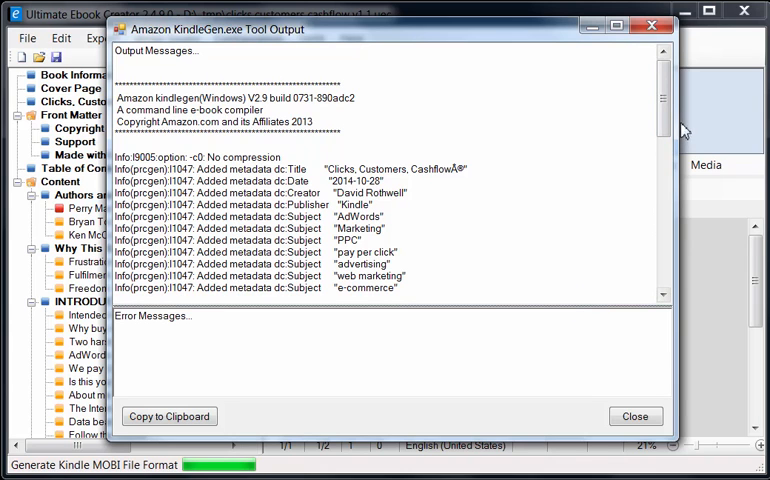
scroll(down, 3)
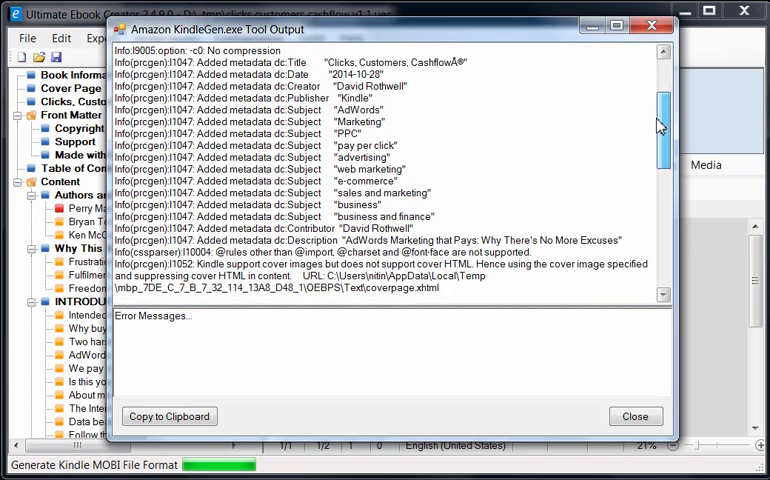
scroll(down, 3)
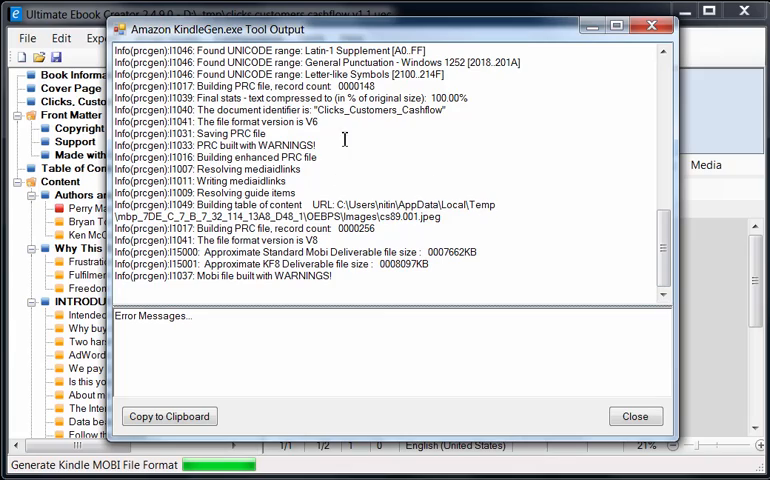
scroll(up, 3)
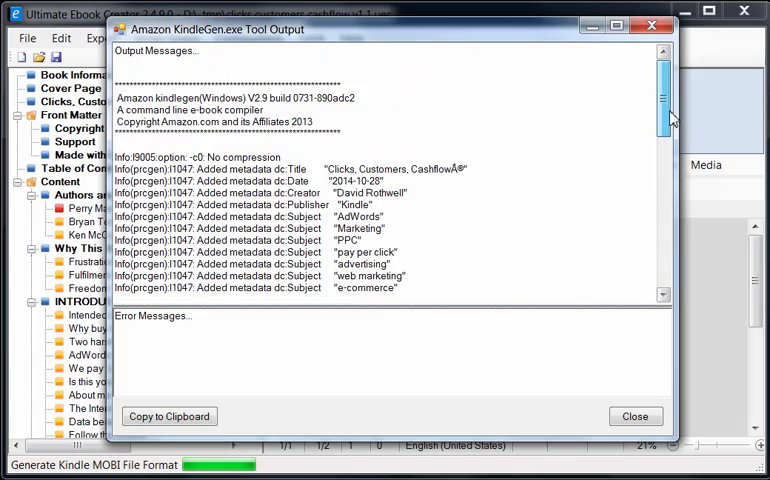
scroll(down, 3)
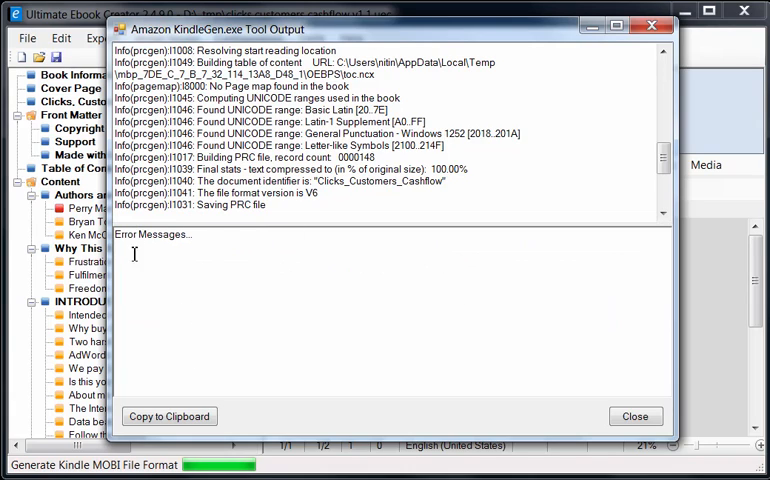
mouse_move(303, 322)
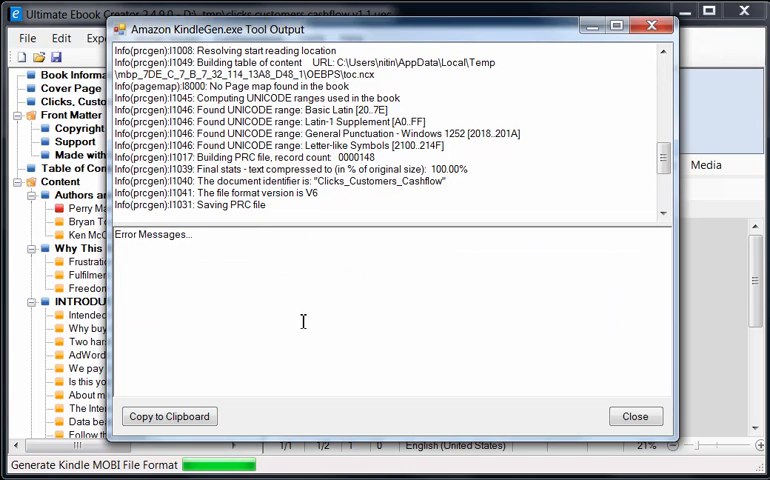
mouse_move(340, 274)
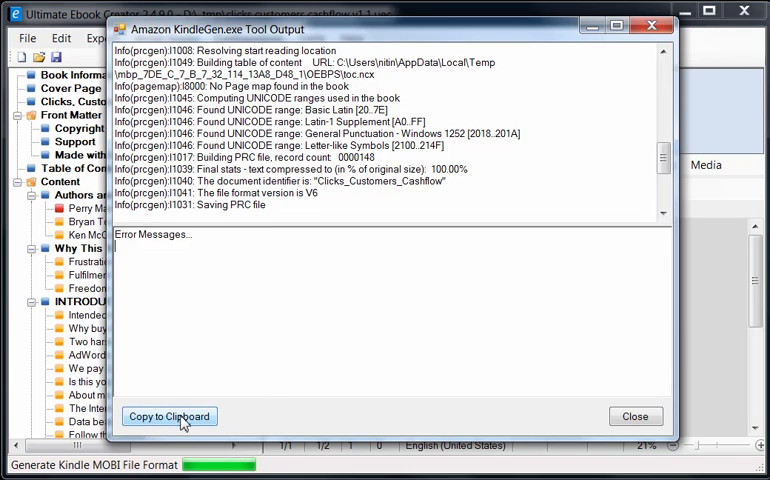
mouse_move(302, 264)
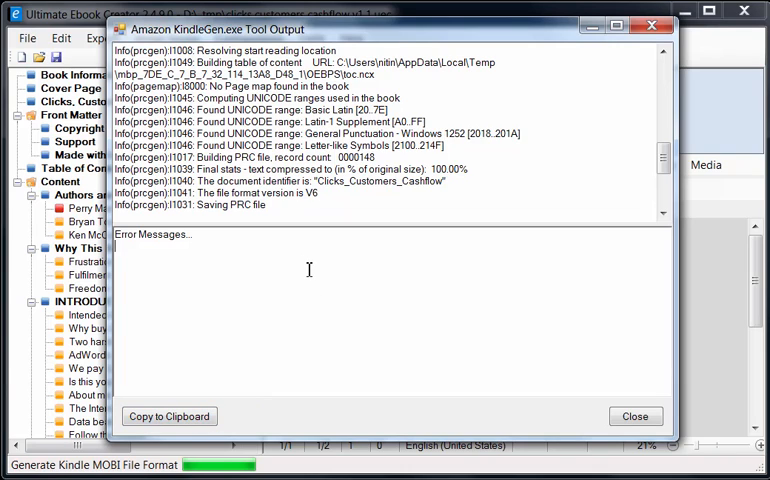
mouse_move(225, 435)
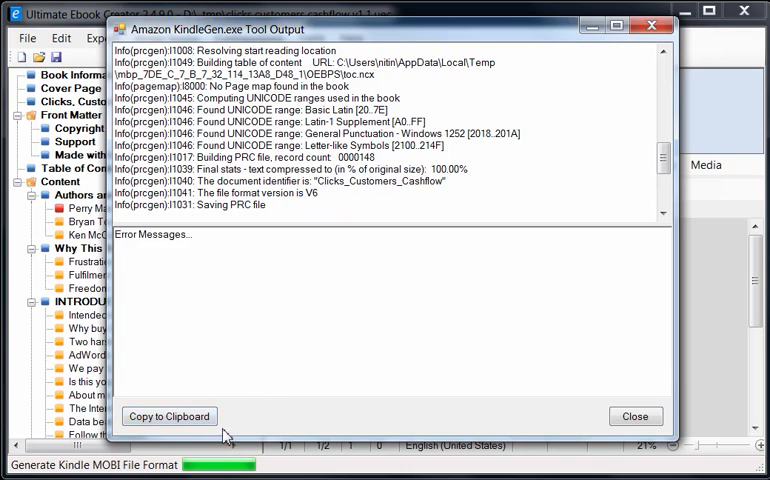
mouse_move(268, 334)
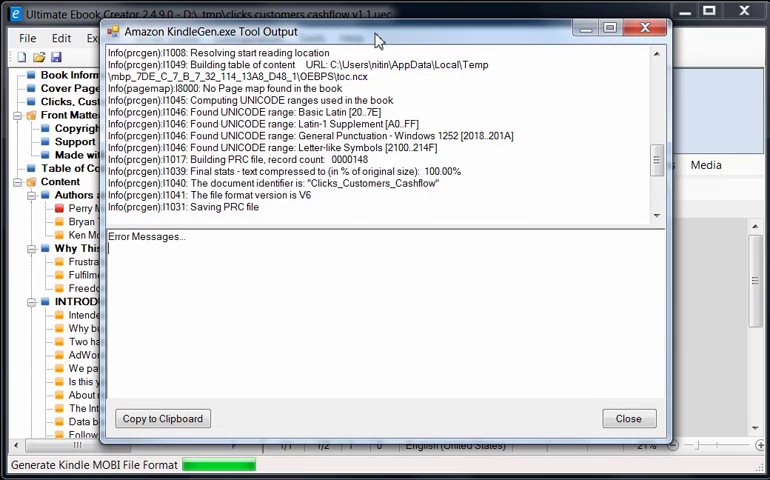
mouse_move(513, 368)
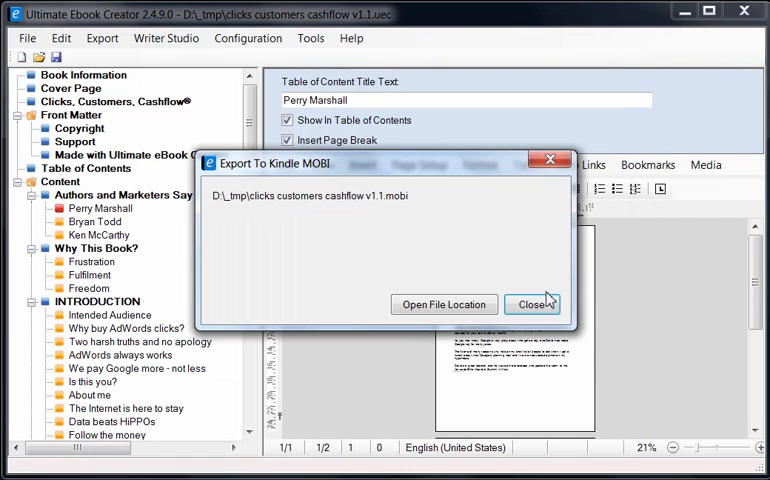
- Dismiss the Export To Kindle MOBI finished notice
click(532, 304)
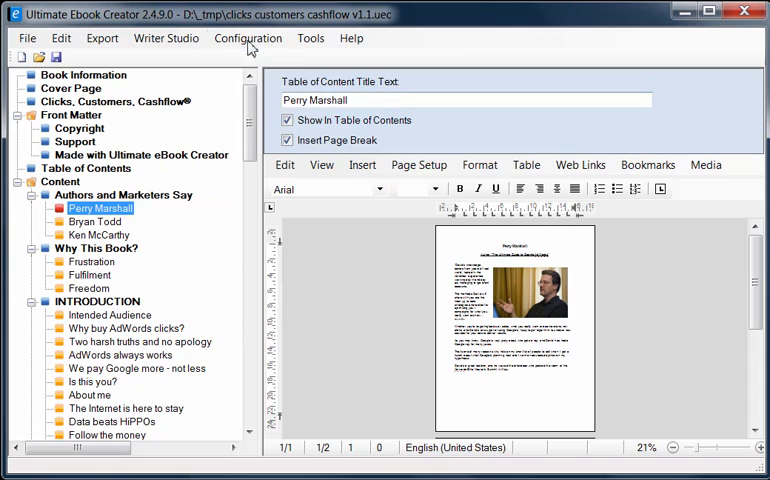
- Uncheck 'Display KindleGen output messages after conversion' on the KindleGen Tool preferences tab
click(247, 38)
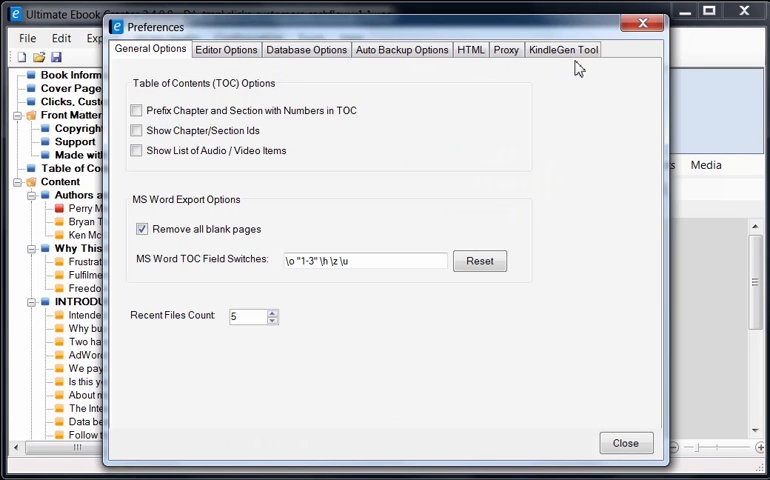
click(563, 49)
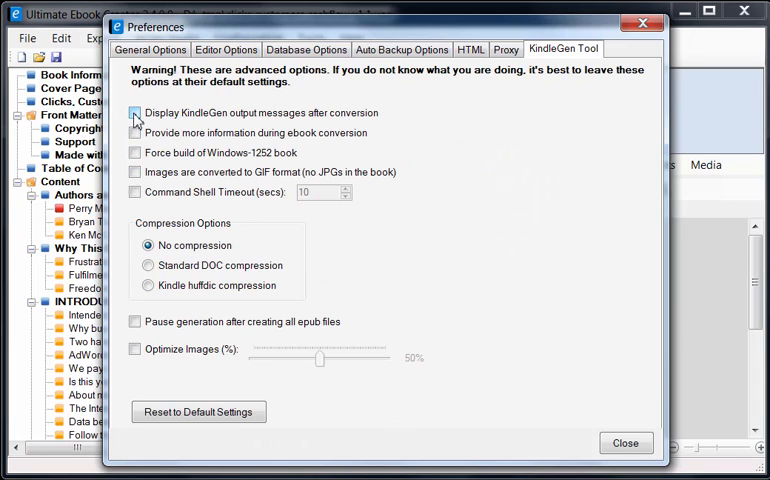
click(625, 443)
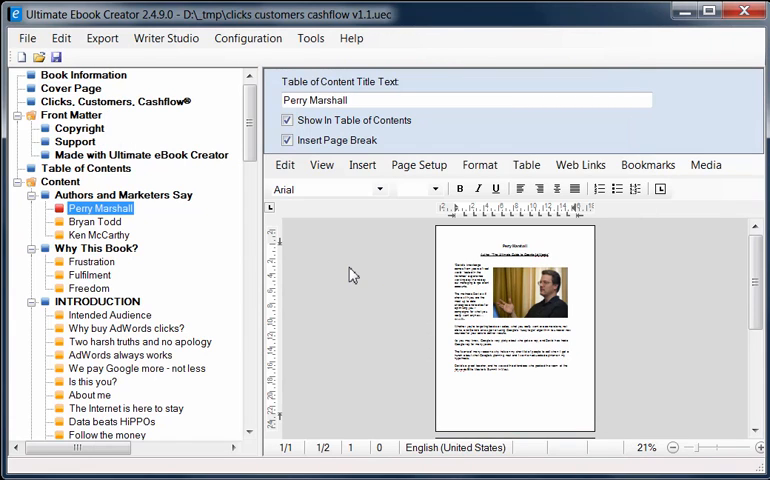
mouse_move(359, 285)
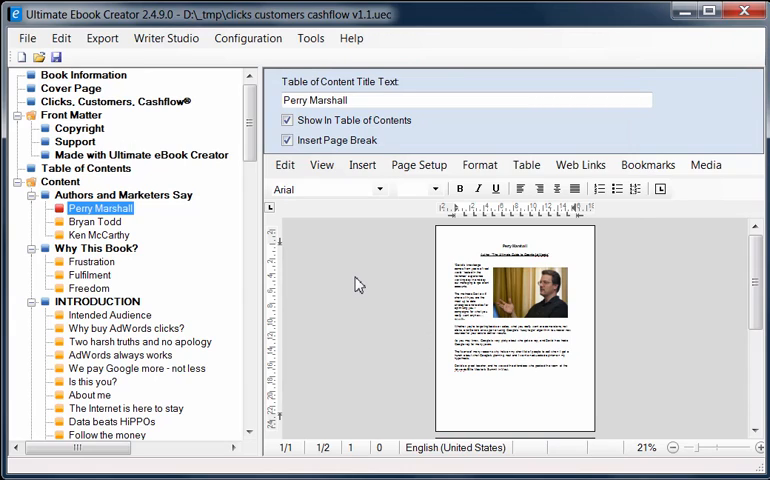